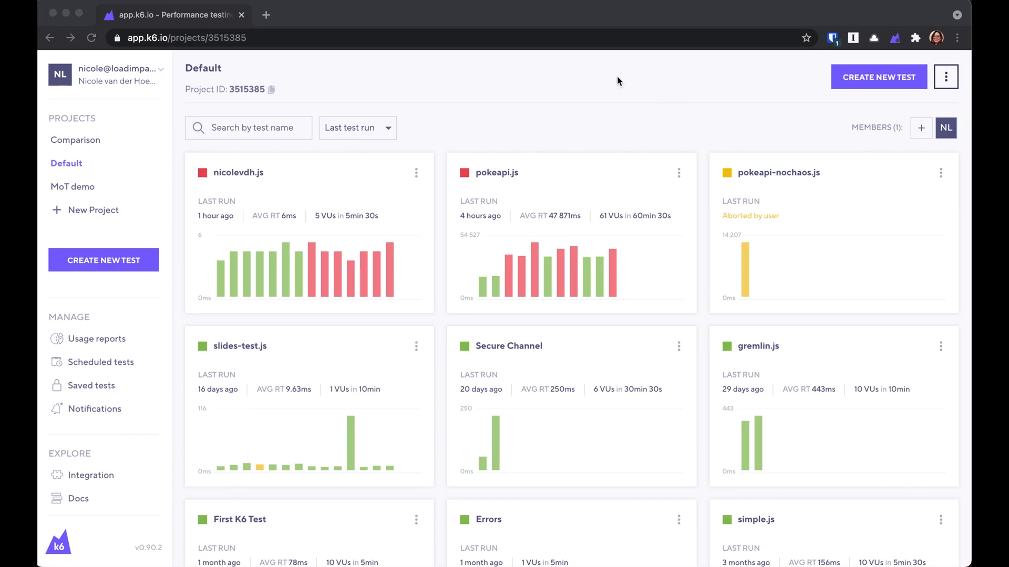
{"action": "mouse_move", "coordinate": [454, 370]}
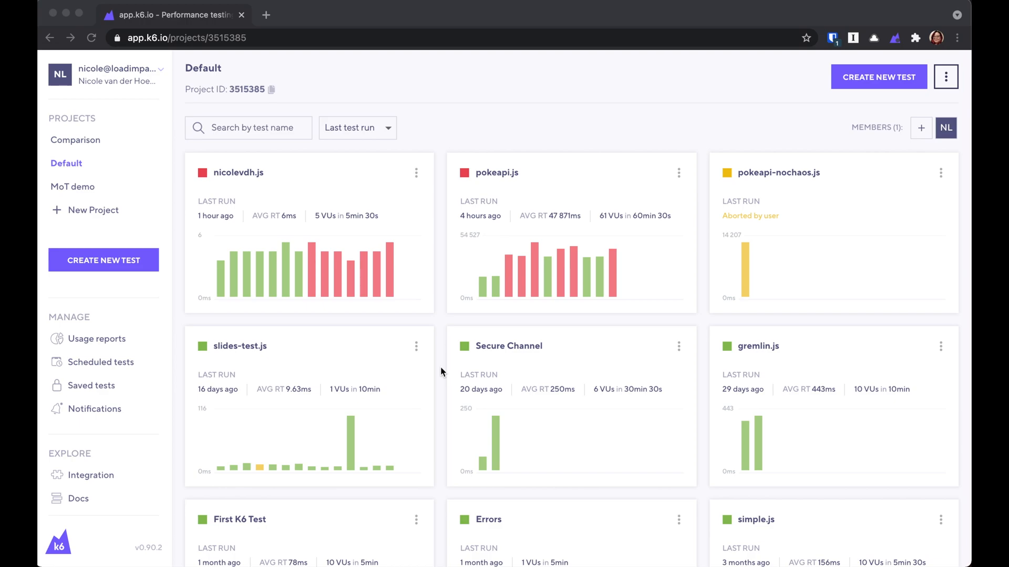
{"action": "mouse_move", "coordinate": [98, 172]}
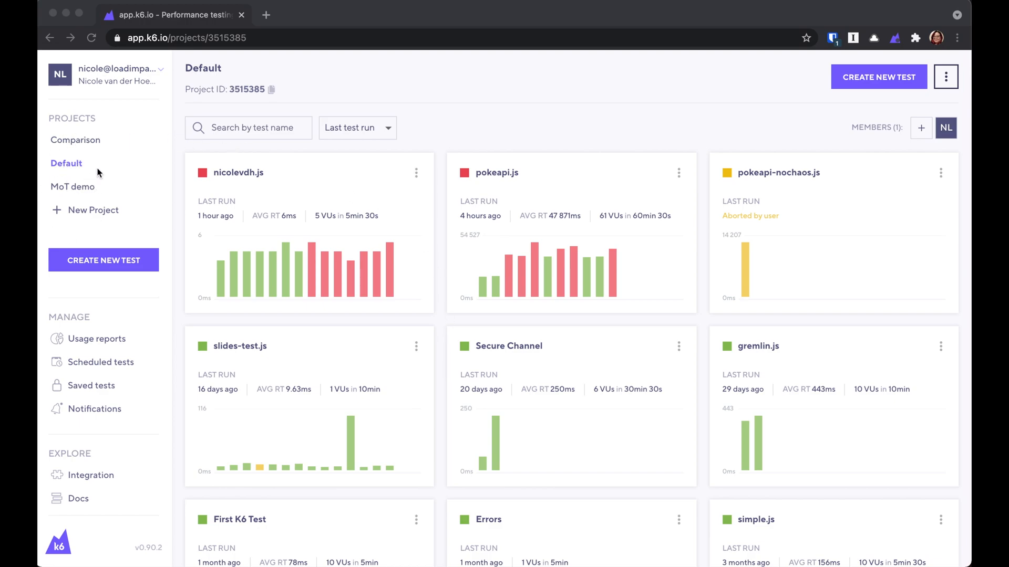
{"action": "mouse_move", "coordinate": [100, 198]}
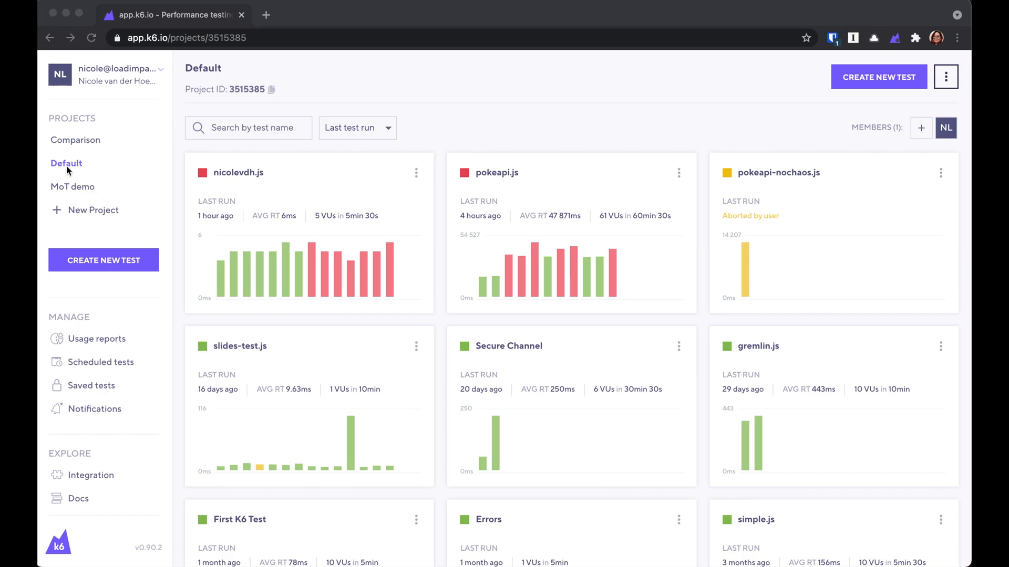
{"action": "mouse_move", "coordinate": [695, 294]}
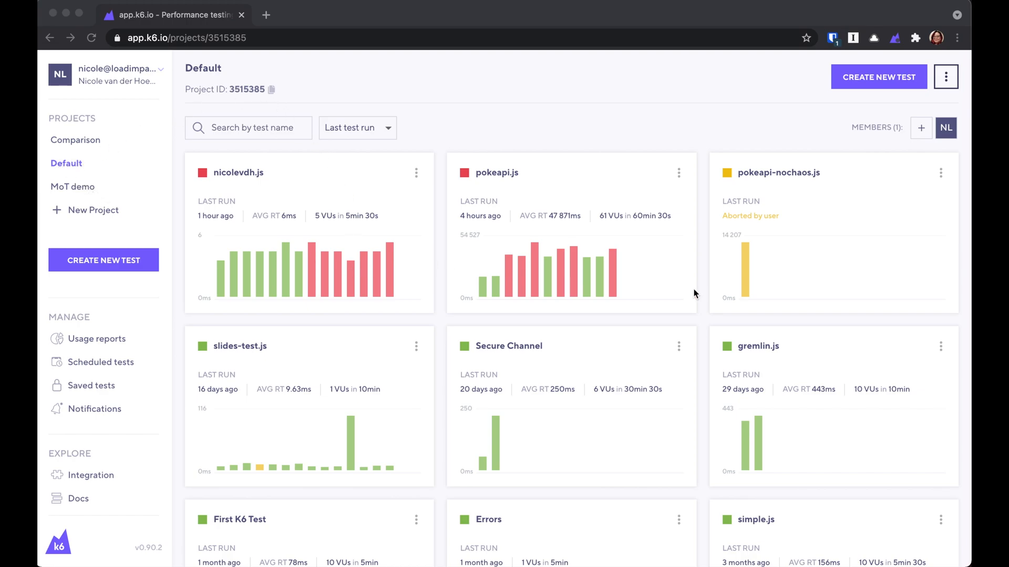
{"action": "mouse_move", "coordinate": [476, 281]}
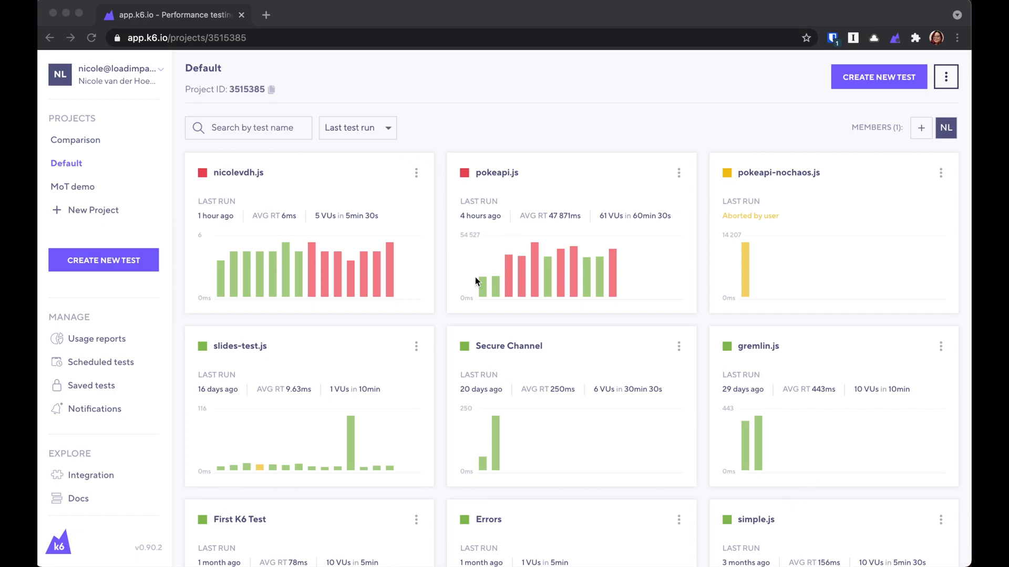
{"action": "mouse_move", "coordinate": [822, 308]}
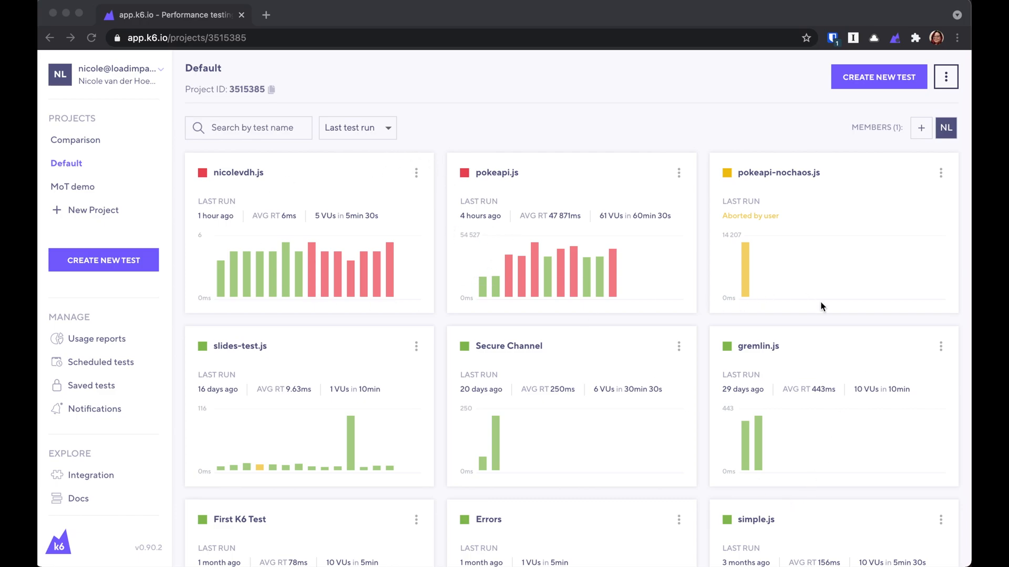
{"action": "mouse_move", "coordinate": [223, 308]}
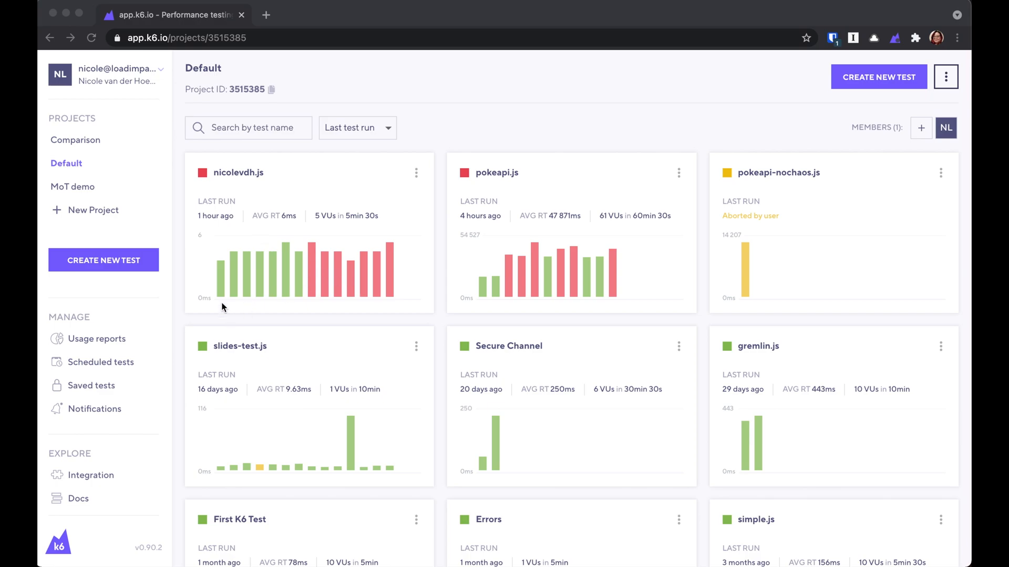
{"action": "mouse_move", "coordinate": [398, 290]}
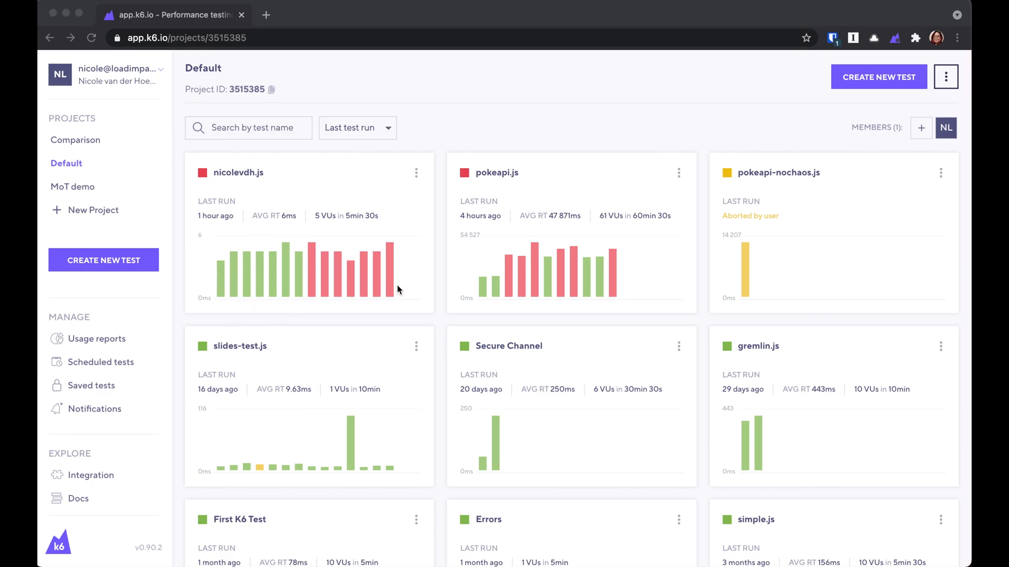
{"action": "mouse_move", "coordinate": [400, 235]}
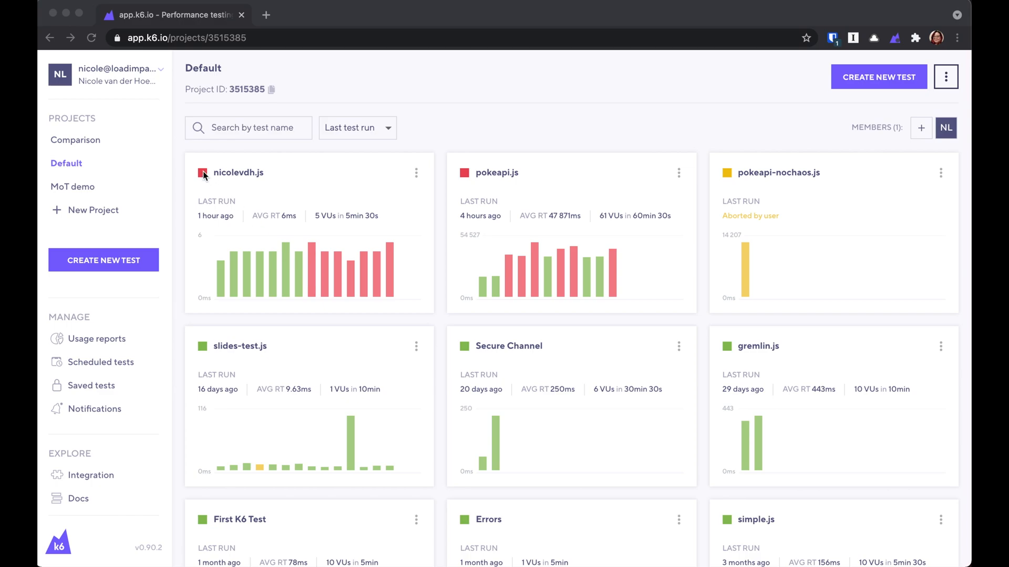
{"action": "mouse_move", "coordinate": [316, 309]}
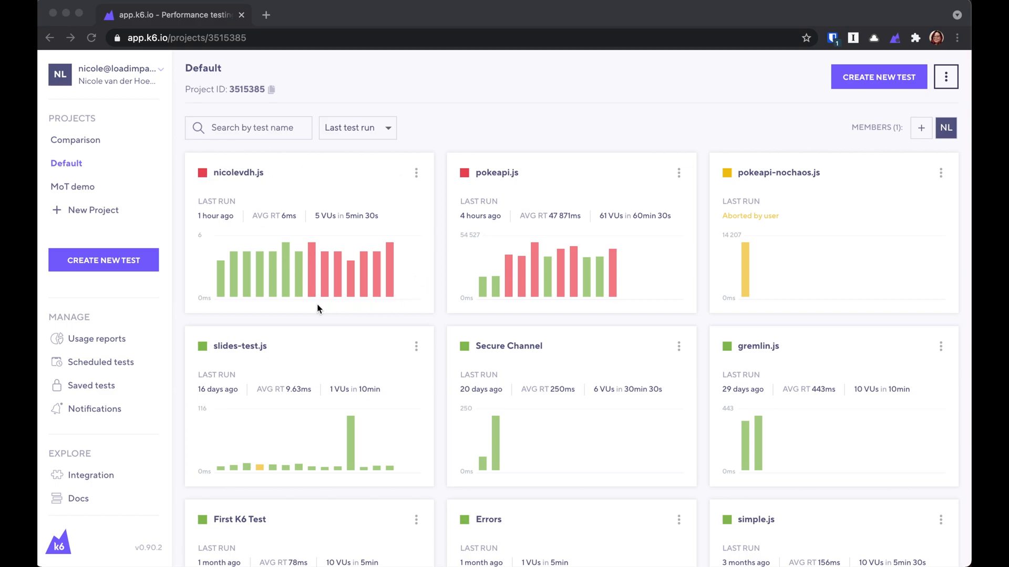
{"action": "mouse_move", "coordinate": [304, 297]}
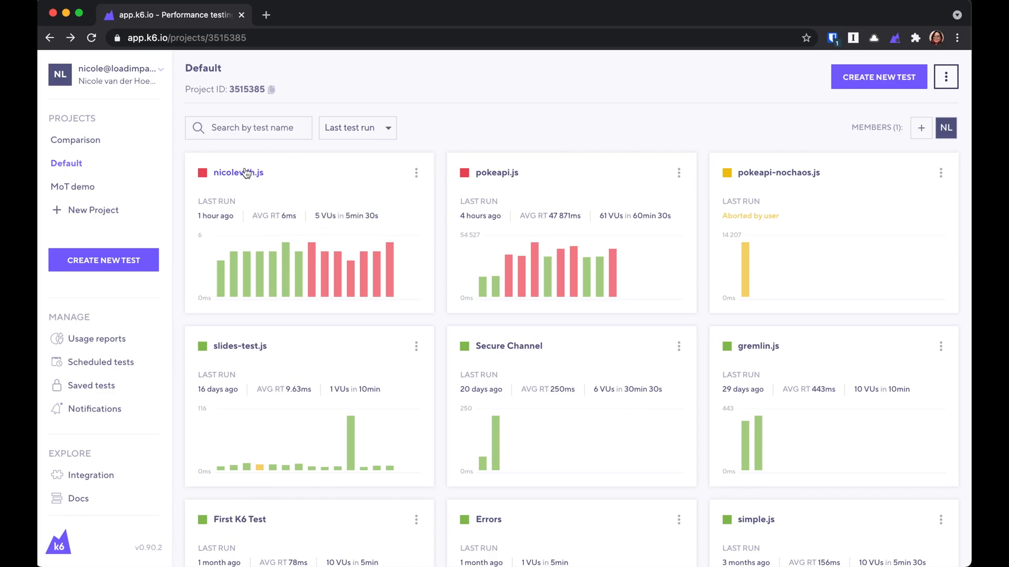
Step: Review the first test's overview and return to the Default project's test list
{"action": "left_click", "coordinate": [239, 172]}
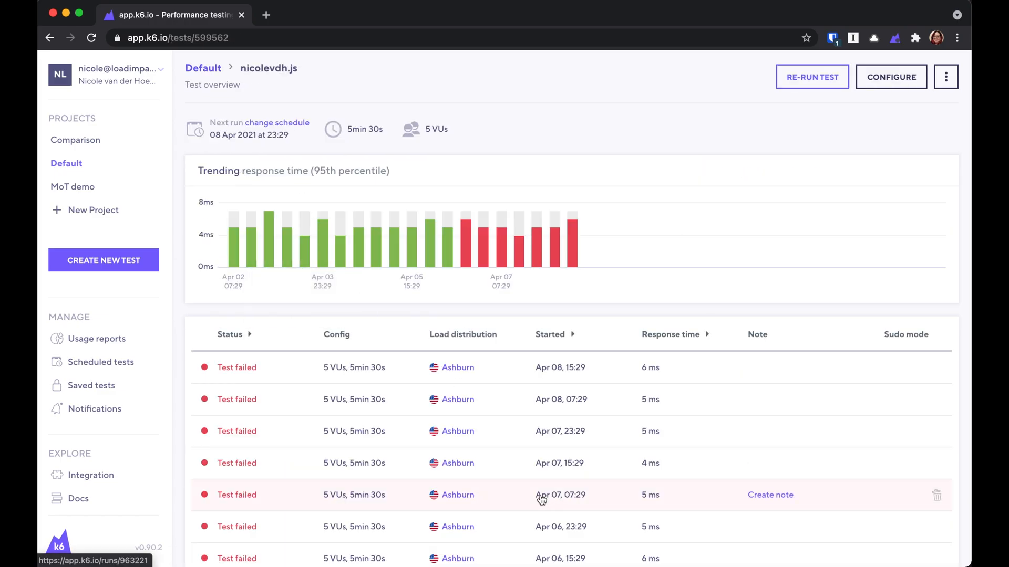
{"action": "scroll", "scroll_direction": "down", "scroll_amount": 3}
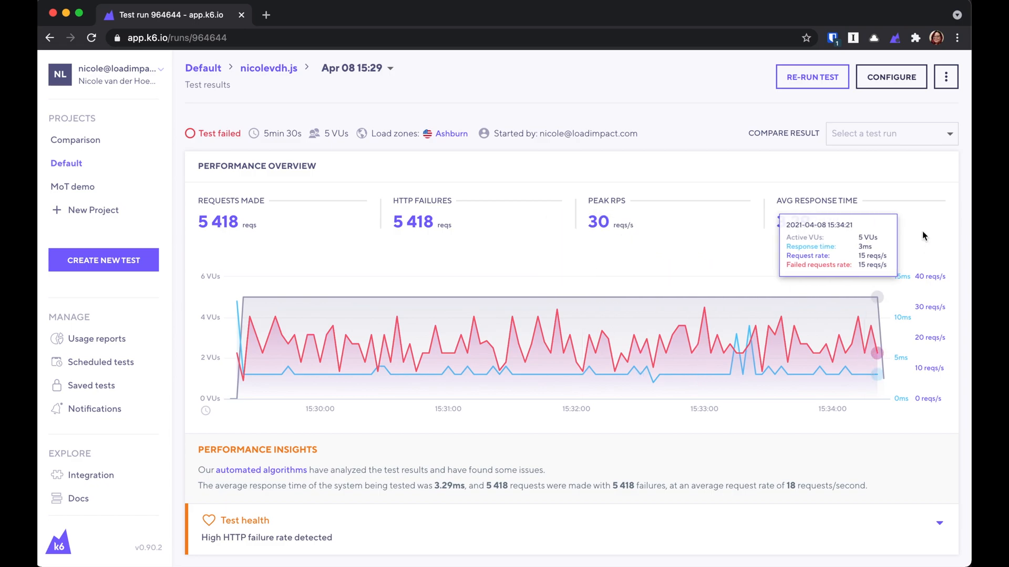
{"action": "left_click", "coordinate": [203, 67]}
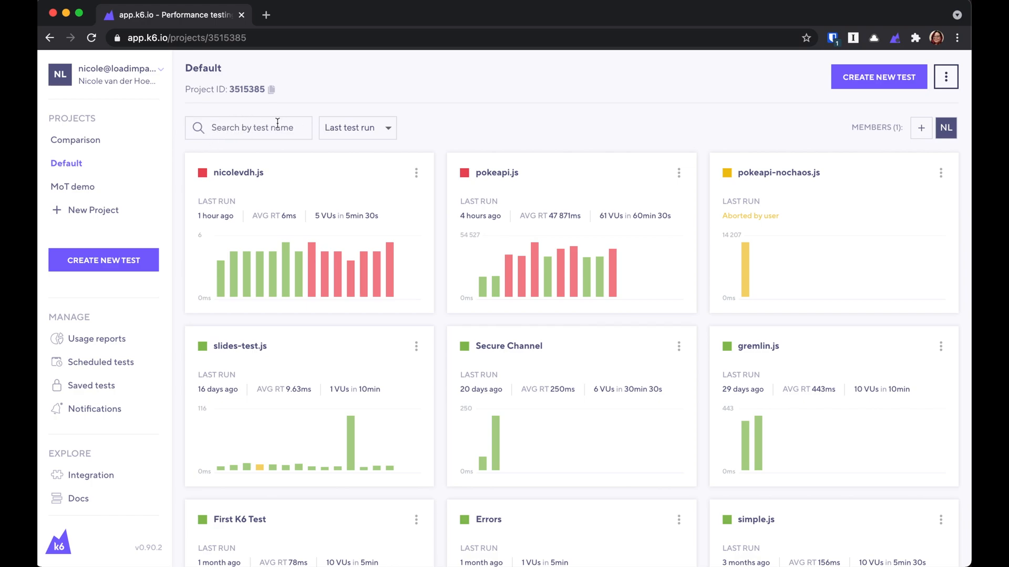
Step: Peek at the test ordering options, then bring up the account and organization menu
{"action": "left_click", "coordinate": [356, 127]}
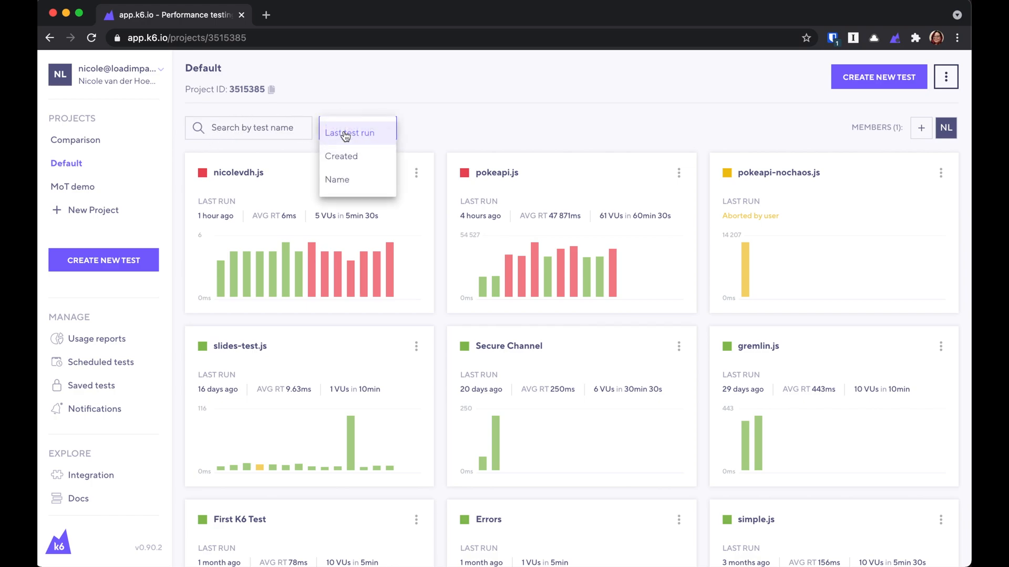
{"action": "mouse_move", "coordinate": [377, 139]}
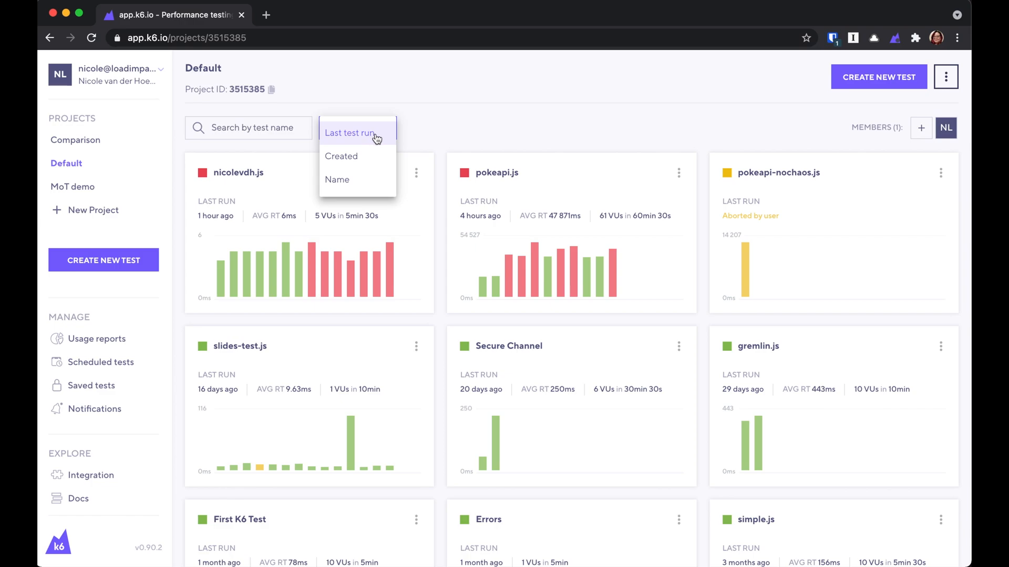
{"action": "mouse_move", "coordinate": [366, 156]}
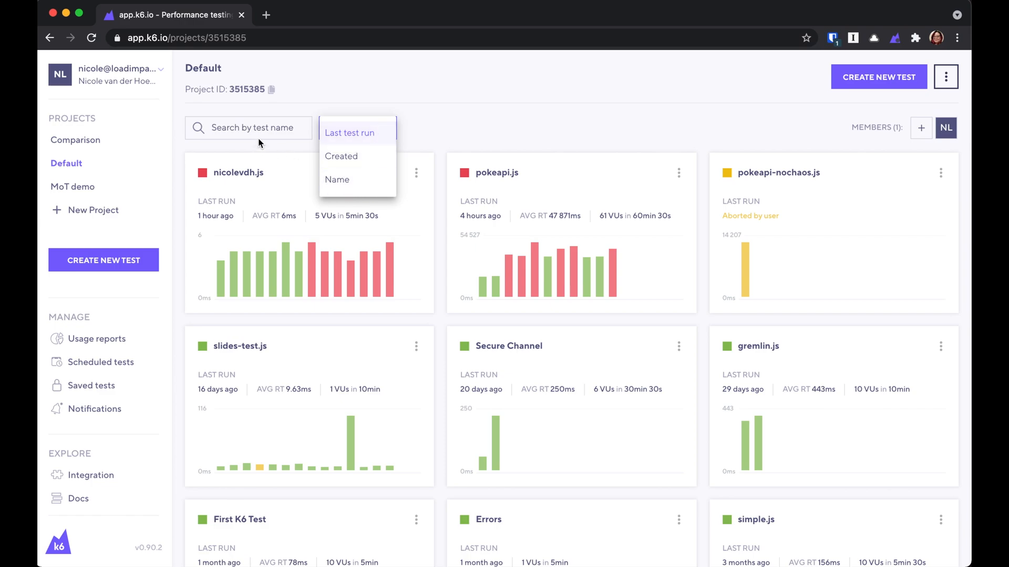
{"action": "left_click", "coordinate": [349, 134]}
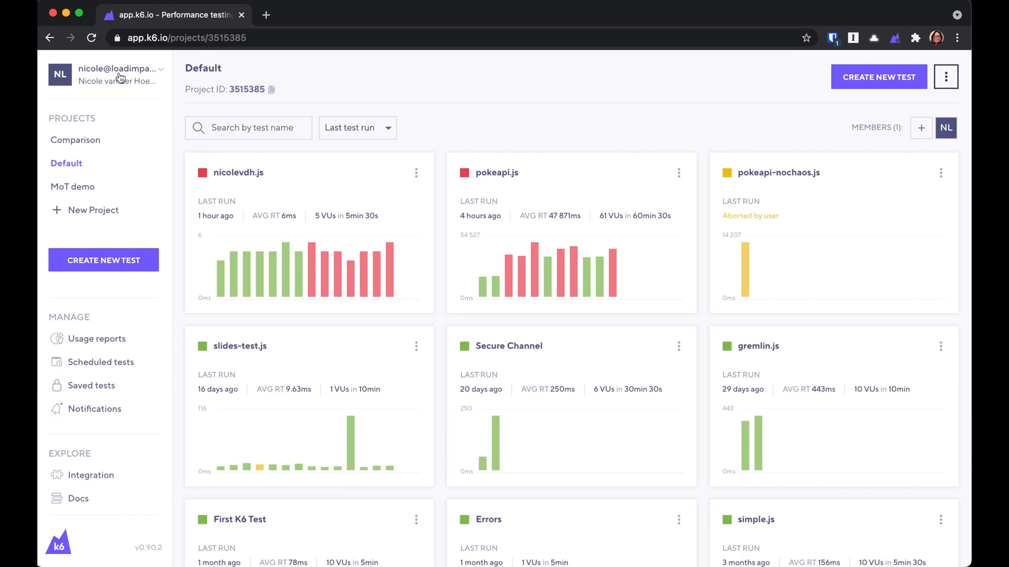
{"action": "left_click", "coordinate": [119, 74]}
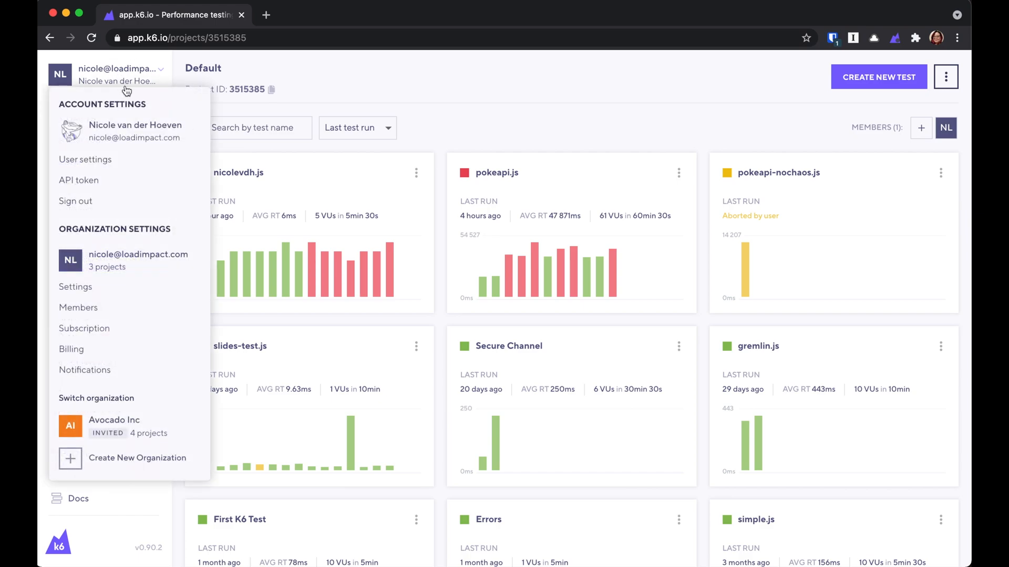
{"action": "mouse_move", "coordinate": [75, 201]}
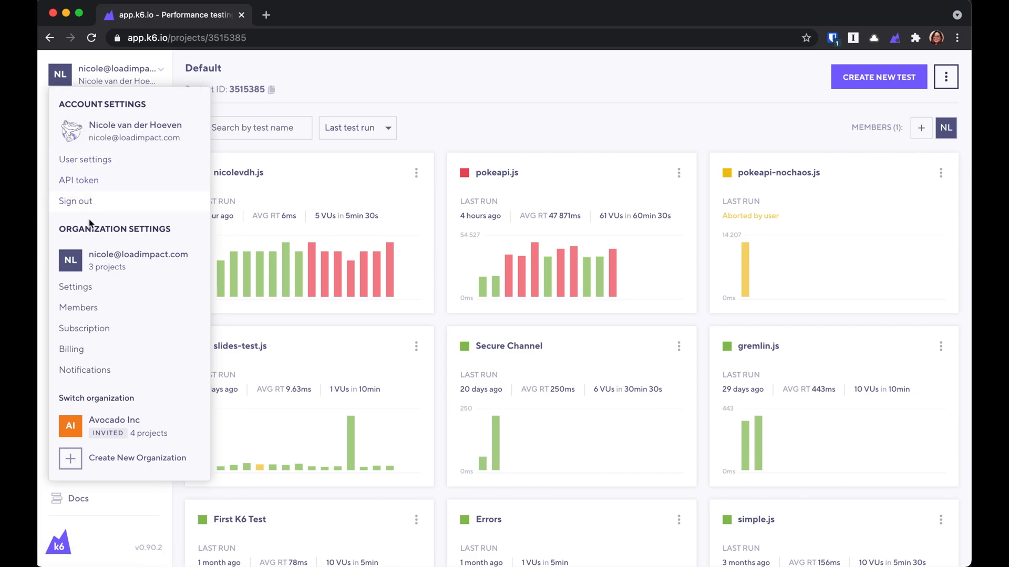
{"action": "mouse_move", "coordinate": [183, 278]}
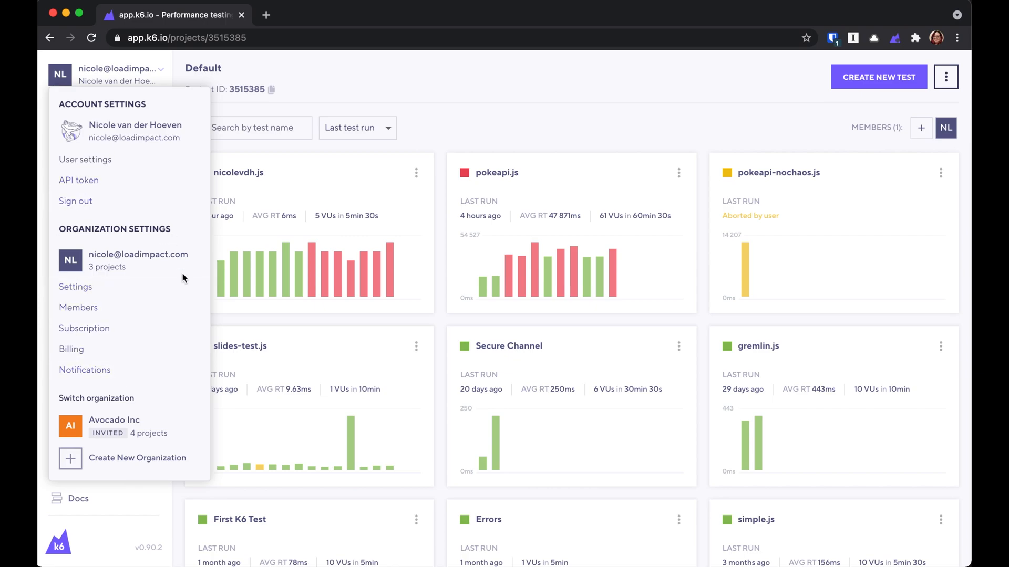
{"action": "mouse_move", "coordinate": [107, 299]}
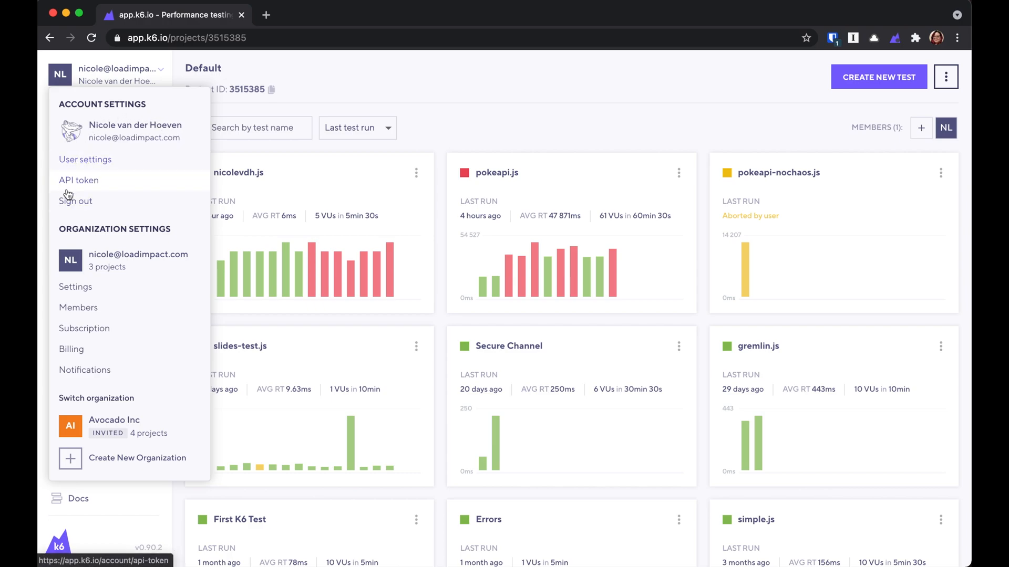
{"action": "mouse_move", "coordinate": [127, 191]}
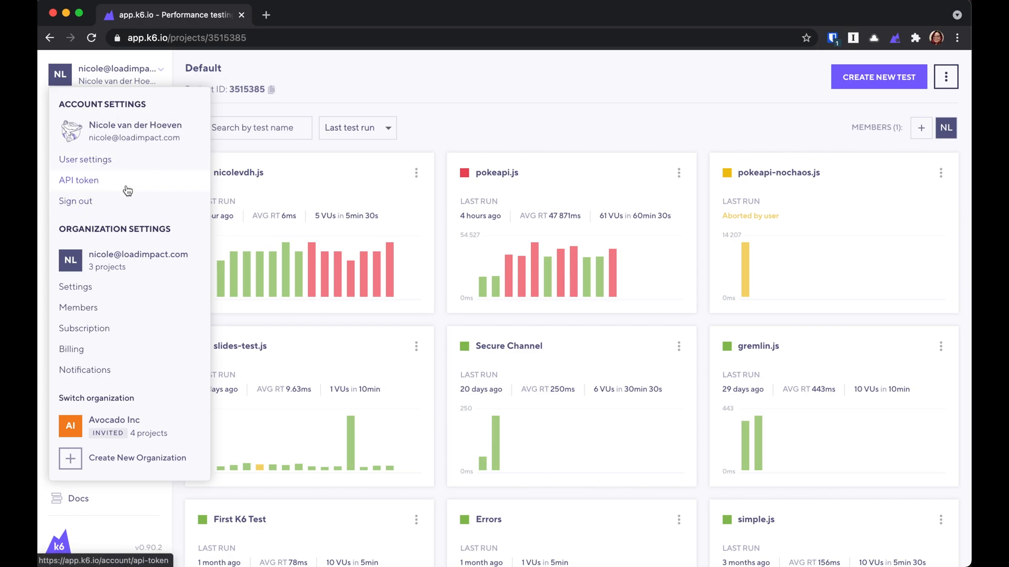
{"action": "mouse_move", "coordinate": [84, 328]}
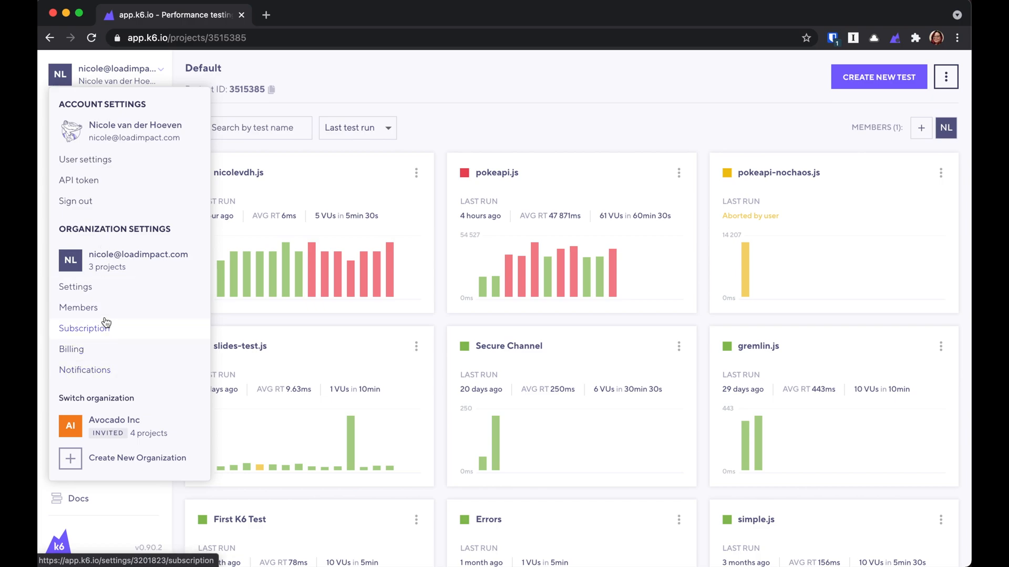
{"action": "mouse_move", "coordinate": [79, 348]}
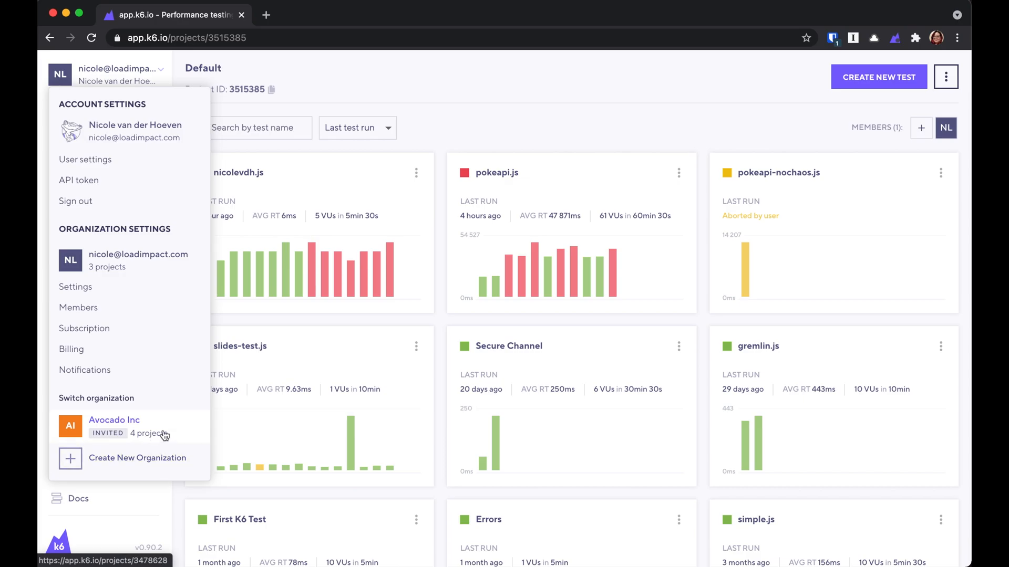
Step: View the account Profile settings, then the Subscription details with the trial plan
{"action": "left_click", "coordinate": [85, 159]}
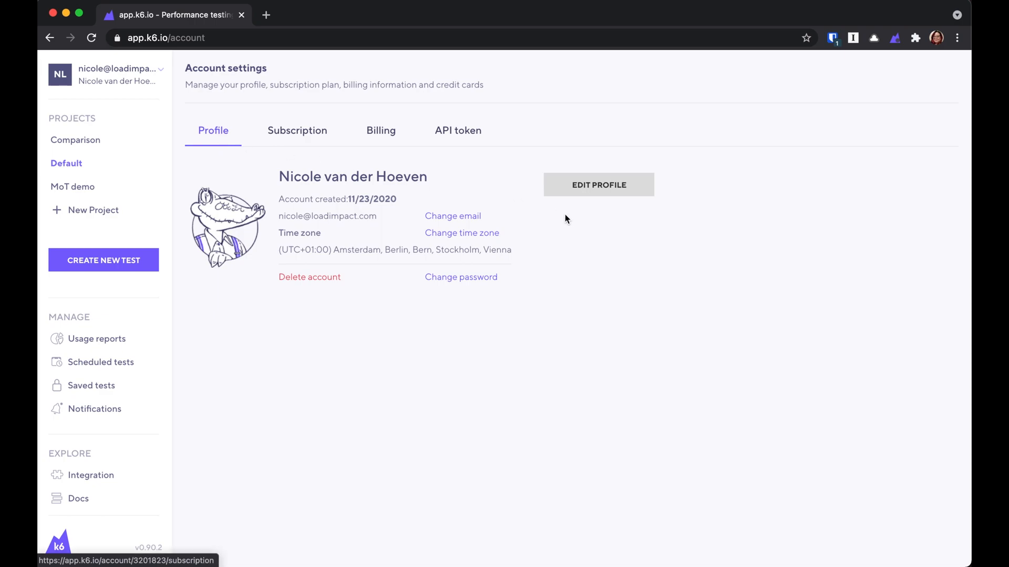
{"action": "mouse_move", "coordinate": [317, 216]}
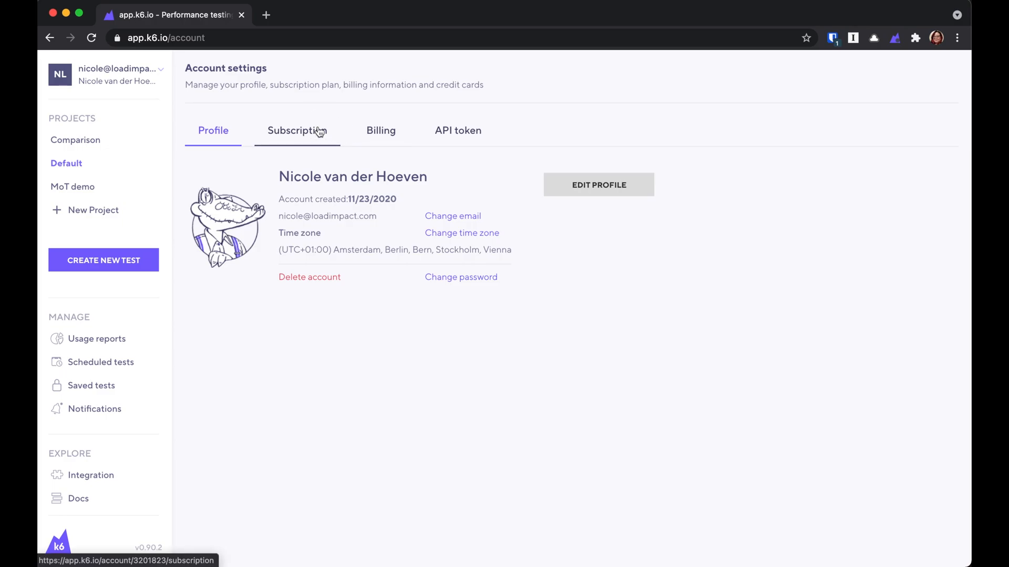
{"action": "left_click", "coordinate": [297, 130]}
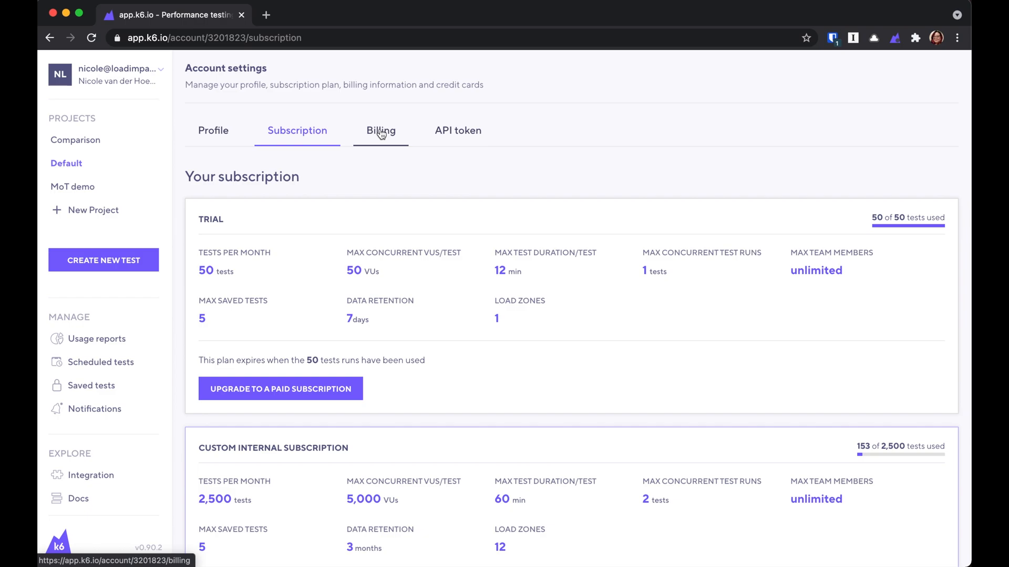
Step: Copy the API token to the clipboard and return to the Profile settings
{"action": "left_click", "coordinate": [457, 131]}
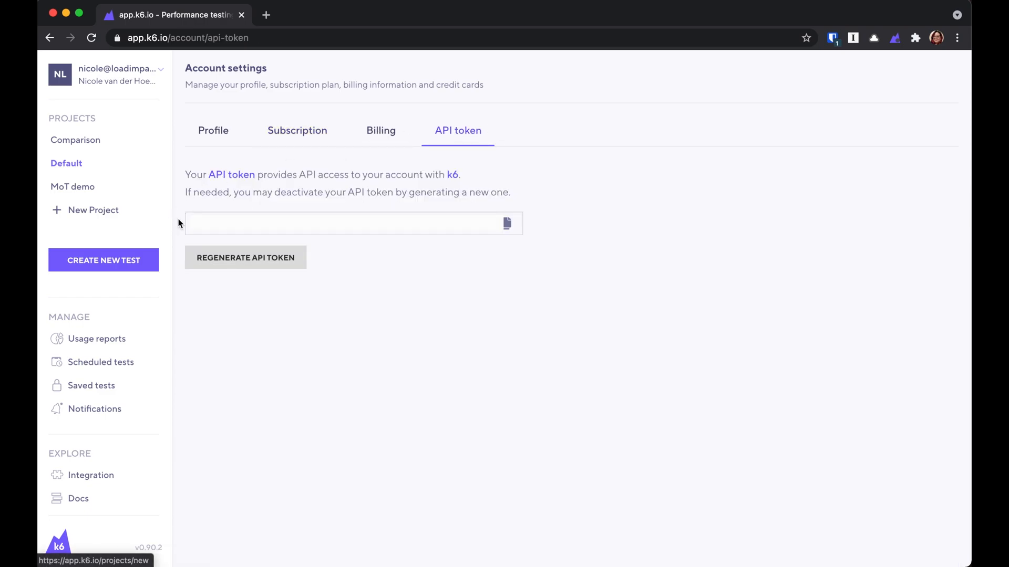
{"action": "left_click", "coordinate": [507, 222]}
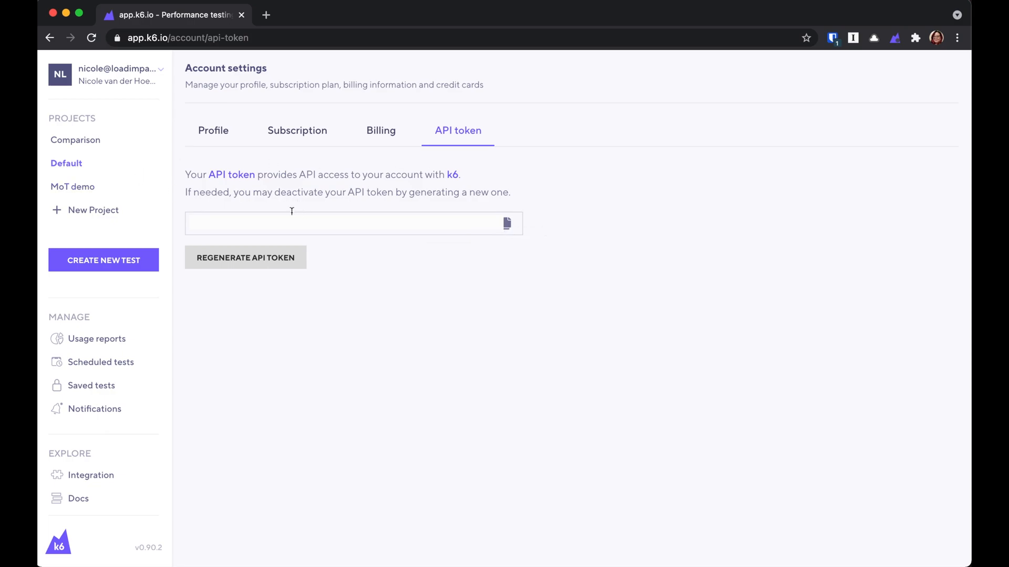
{"action": "left_click", "coordinate": [506, 224]}
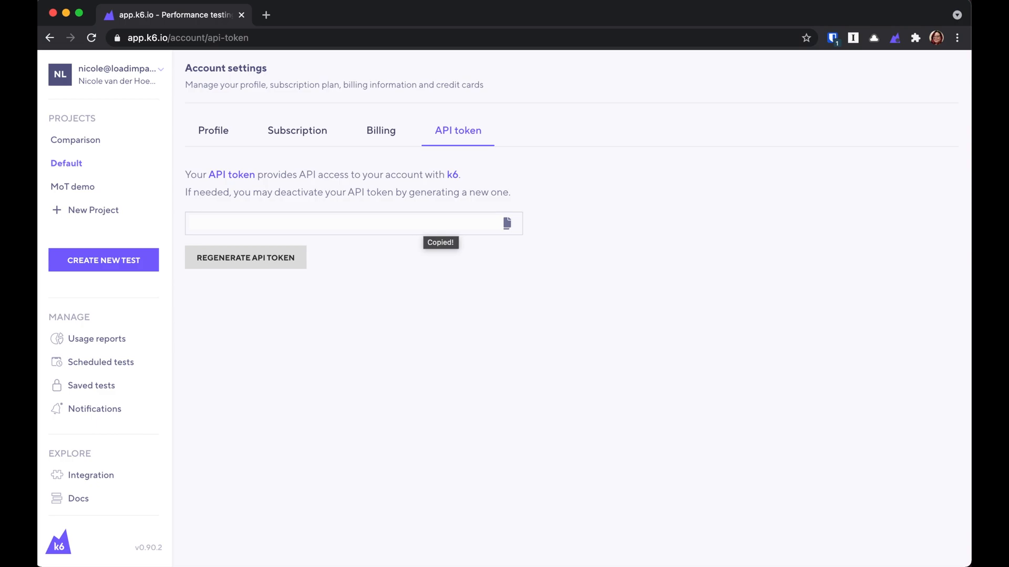
{"action": "left_click", "coordinate": [213, 131]}
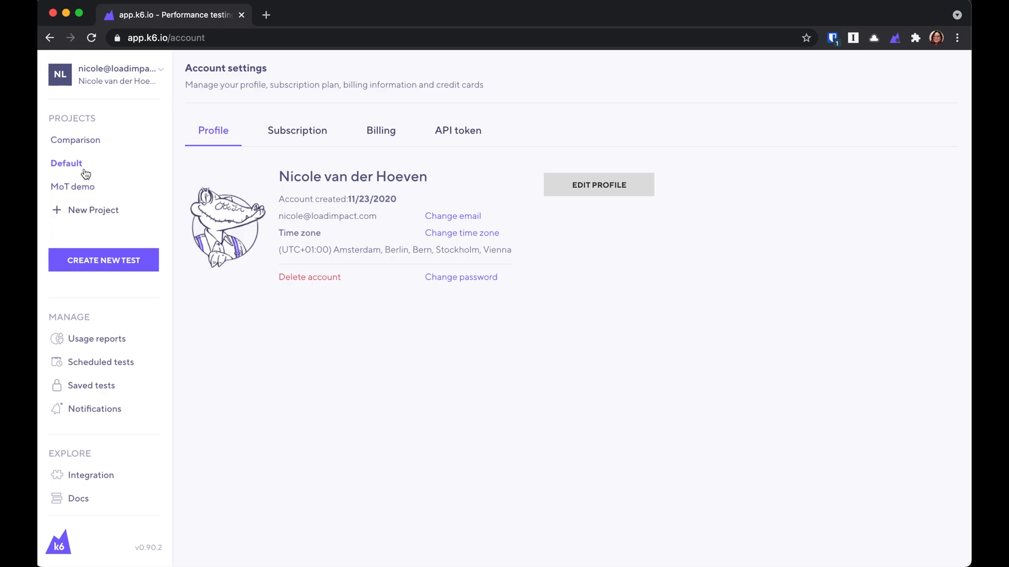
{"action": "mouse_move", "coordinate": [72, 187]}
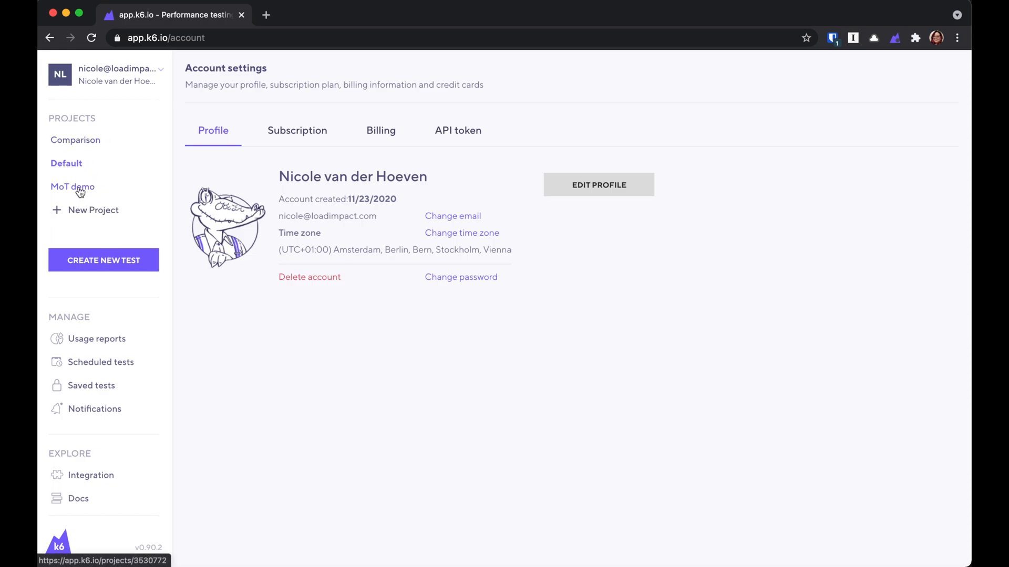
Step: Review the MoT demo project's settings and owner member, then go to Usage reports
{"action": "left_click", "coordinate": [73, 187]}
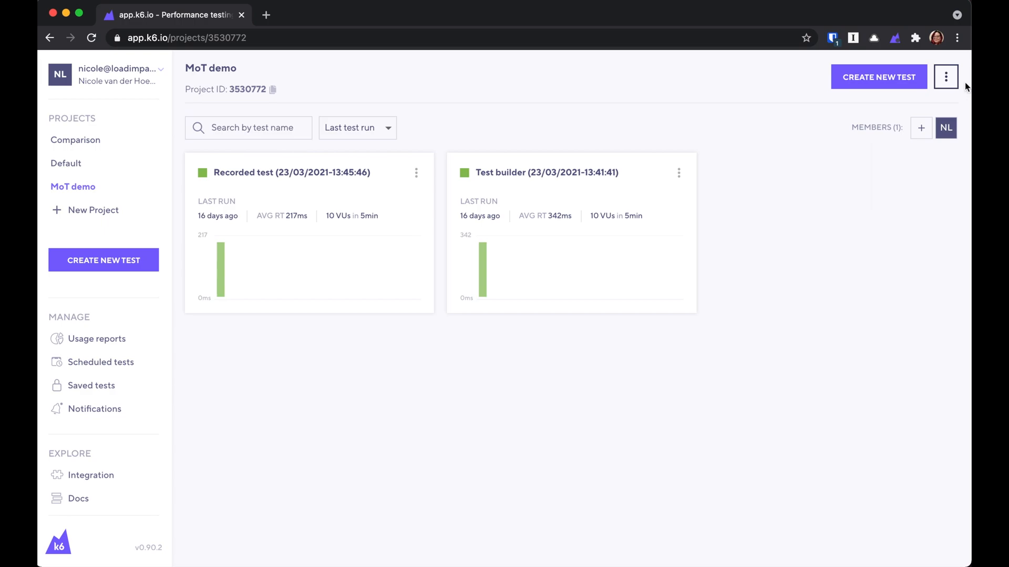
{"action": "left_click", "coordinate": [945, 77]}
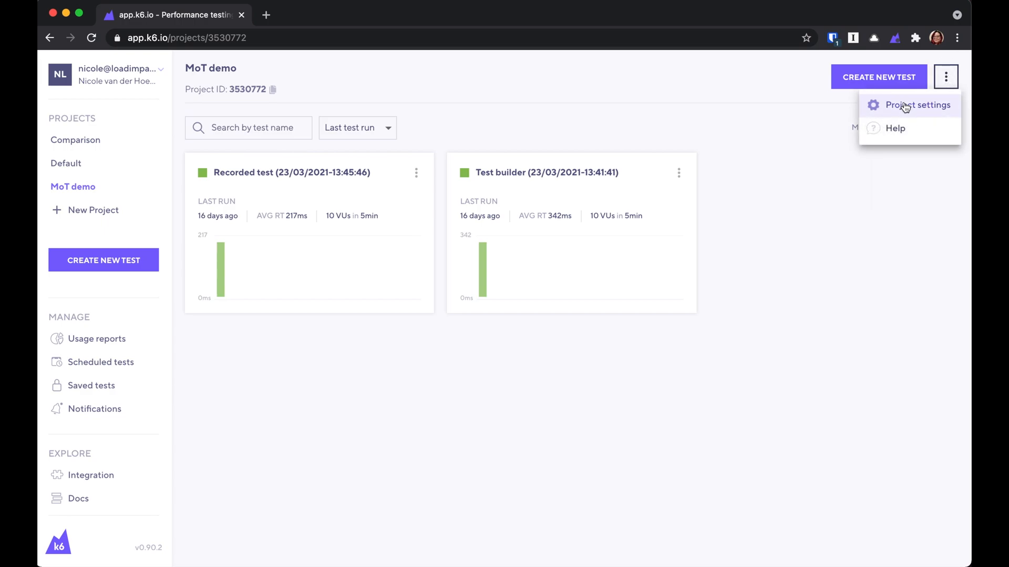
{"action": "left_click", "coordinate": [916, 105]}
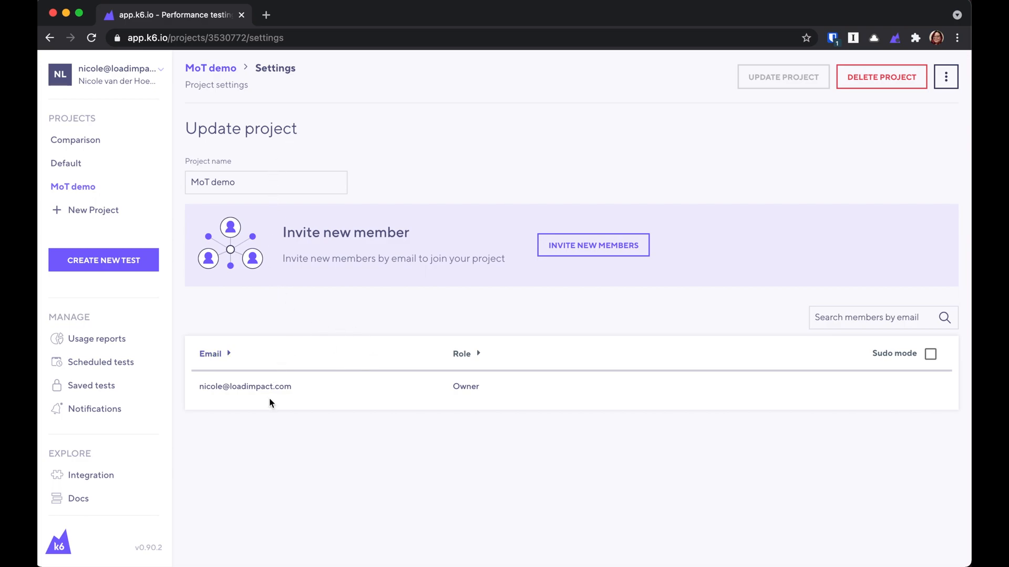
{"action": "mouse_move", "coordinate": [732, 240]}
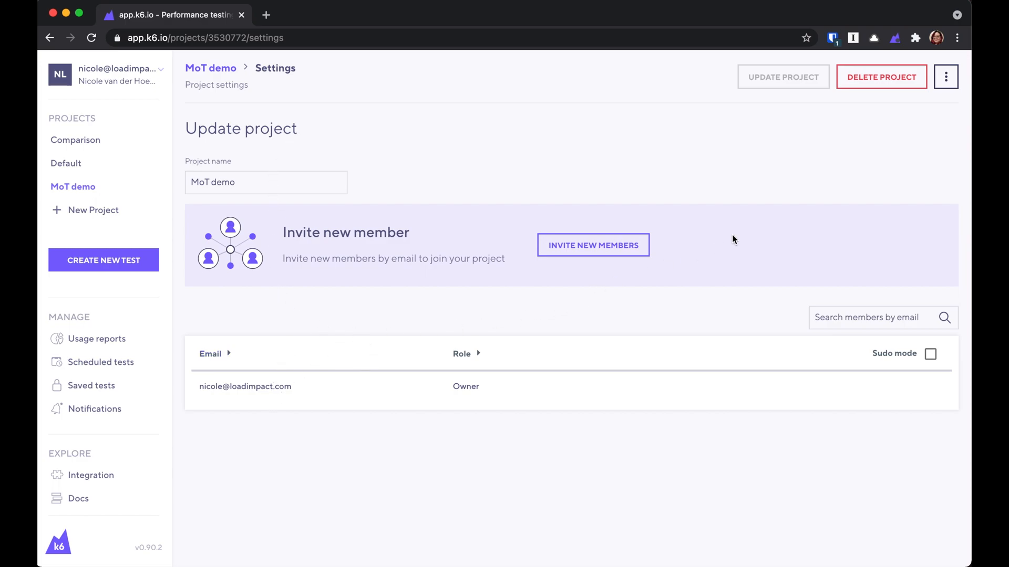
{"action": "mouse_move", "coordinate": [51, 206]}
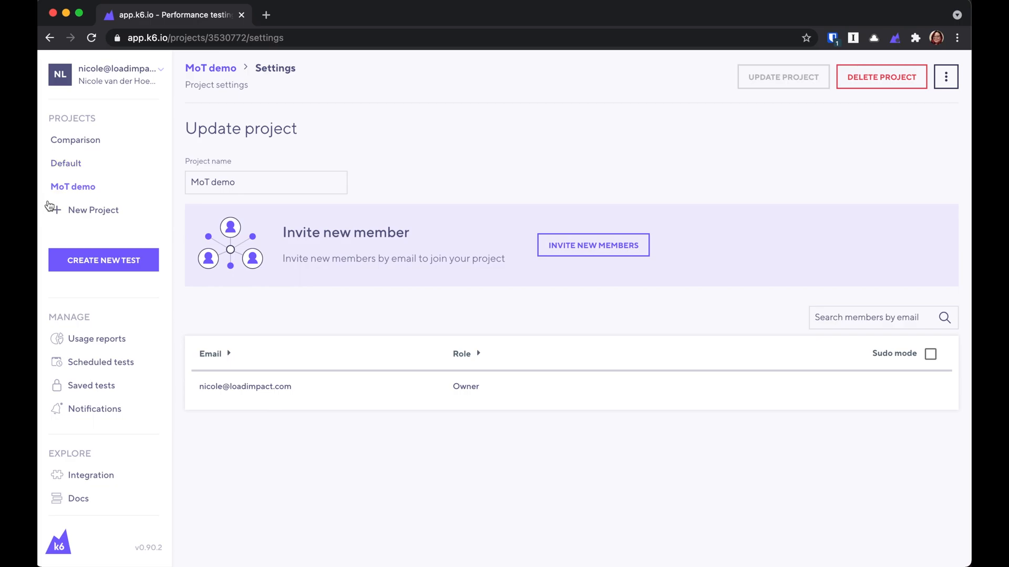
{"action": "left_click", "coordinate": [97, 340]}
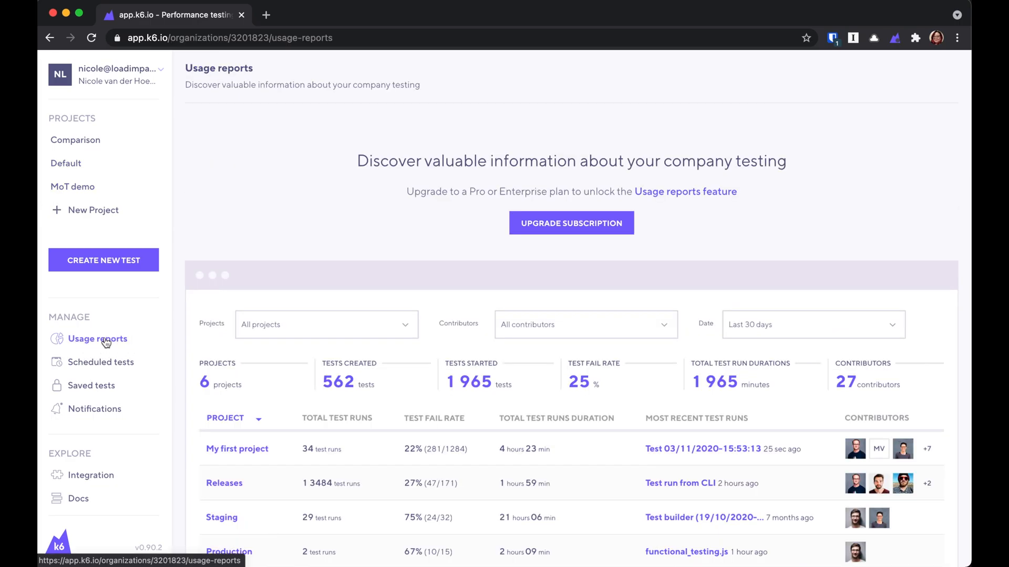
Step: Browse Scheduled tests, Saved tests and the Slack webhook notifications, ending on Integrations
{"action": "left_click", "coordinate": [101, 361]}
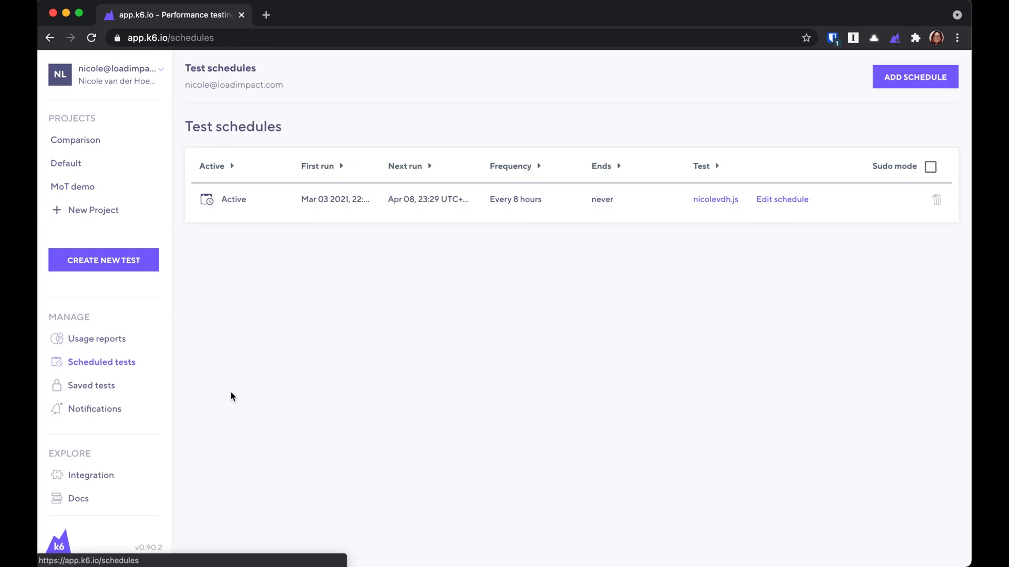
{"action": "mouse_move", "coordinate": [688, 231]}
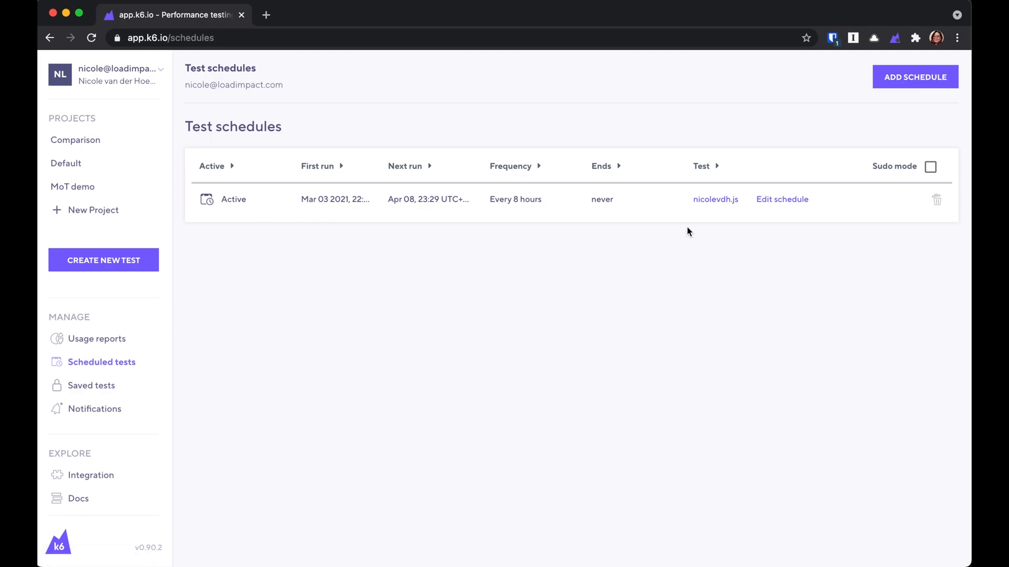
{"action": "mouse_move", "coordinate": [93, 355]}
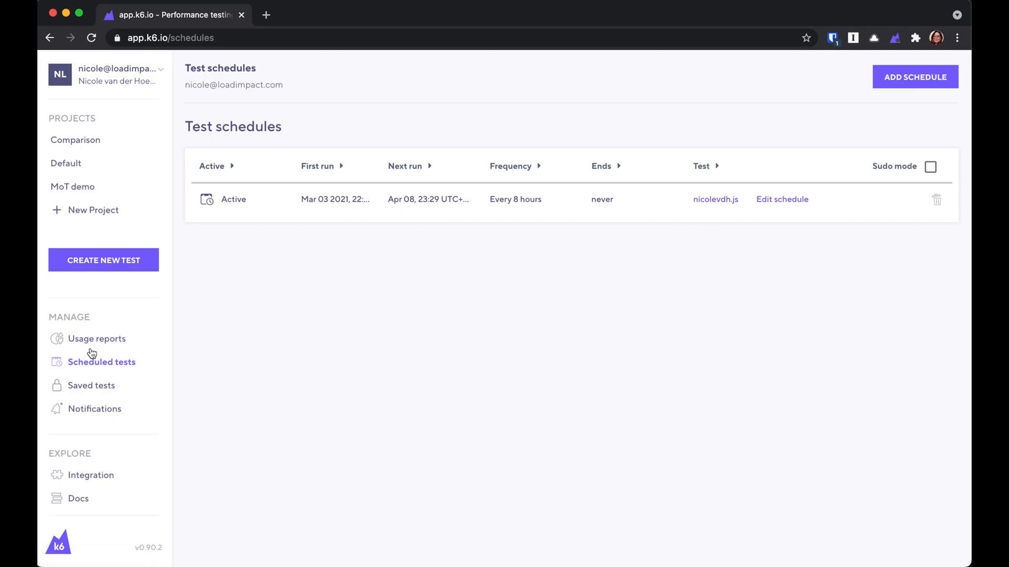
{"action": "left_click", "coordinate": [91, 385]}
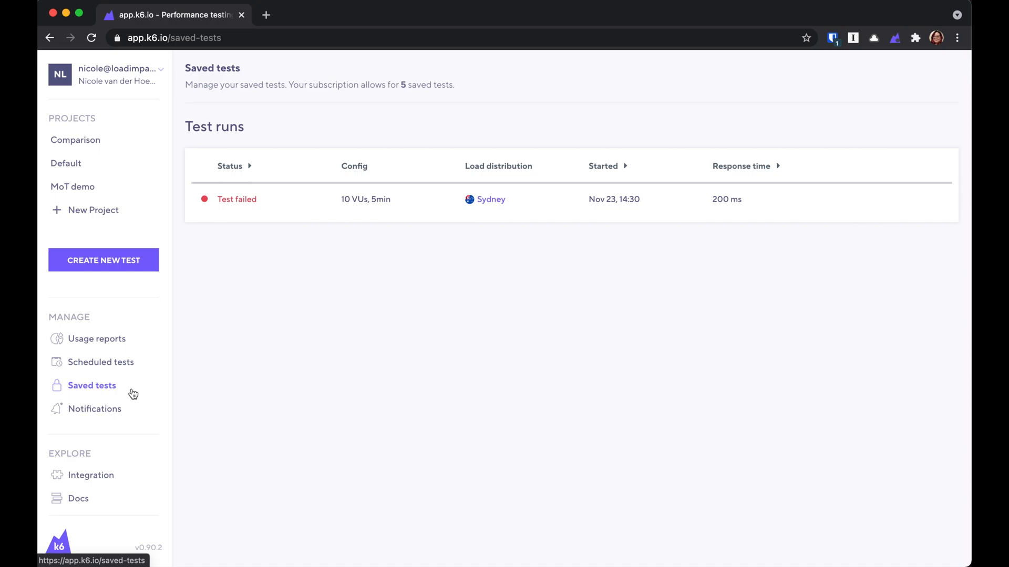
{"action": "mouse_move", "coordinate": [139, 386]}
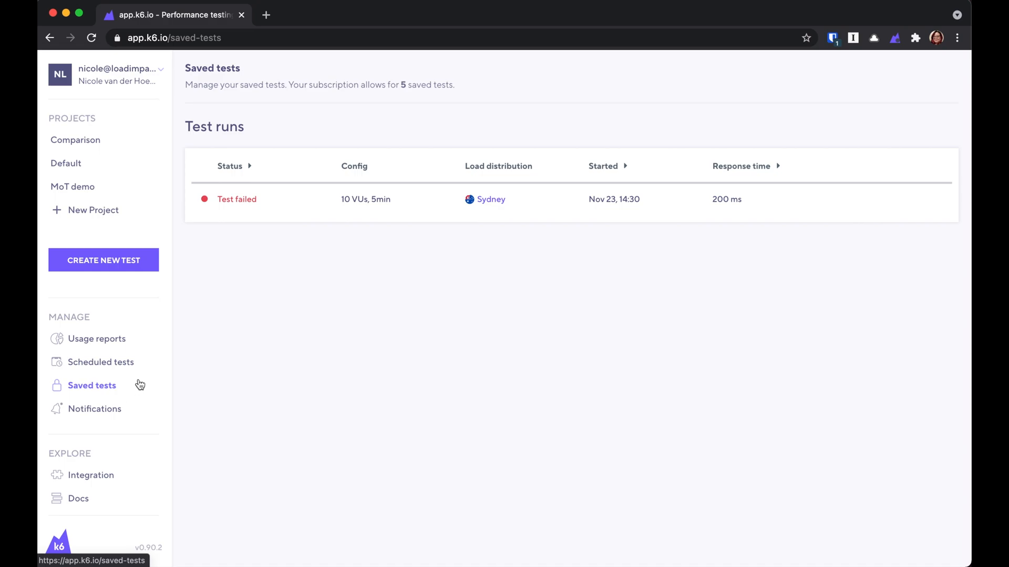
{"action": "left_click", "coordinate": [94, 409]}
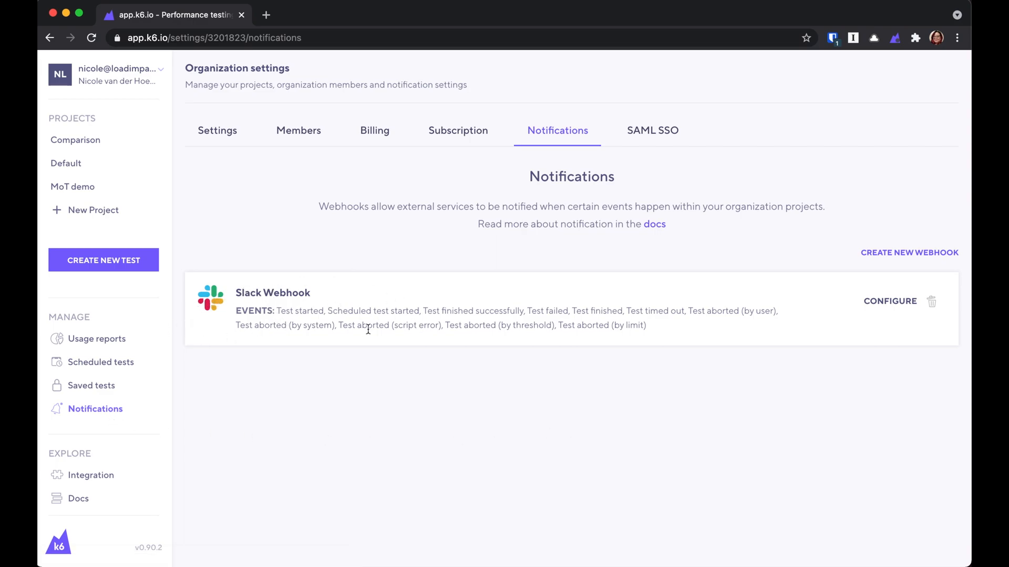
{"action": "left_click", "coordinate": [90, 475]}
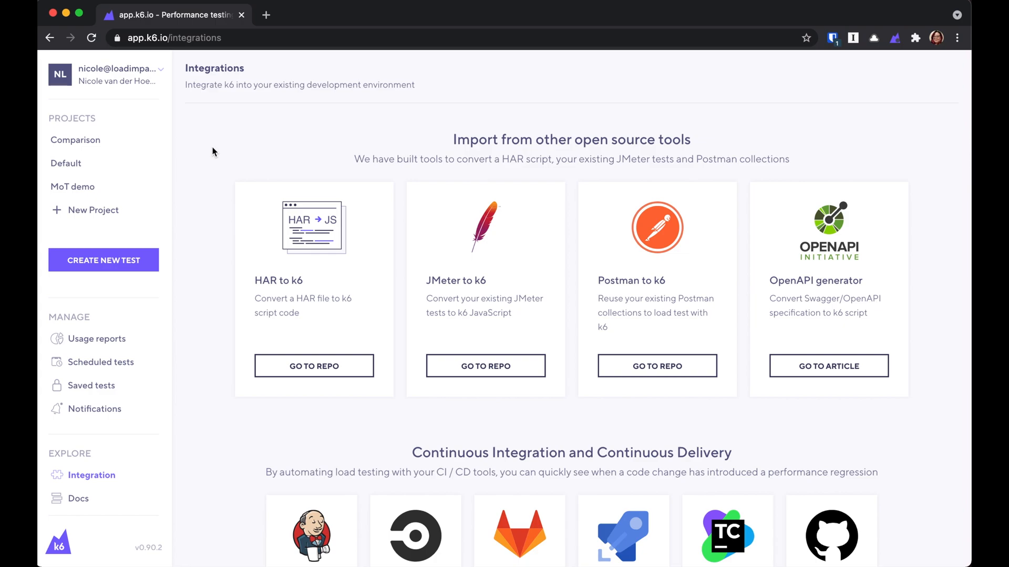
Step: Scroll through the import and CI/CD tools, then launch the k6 Cloud Docs in a new tab
{"action": "scroll", "scroll_direction": "down", "scroll_amount": 3}
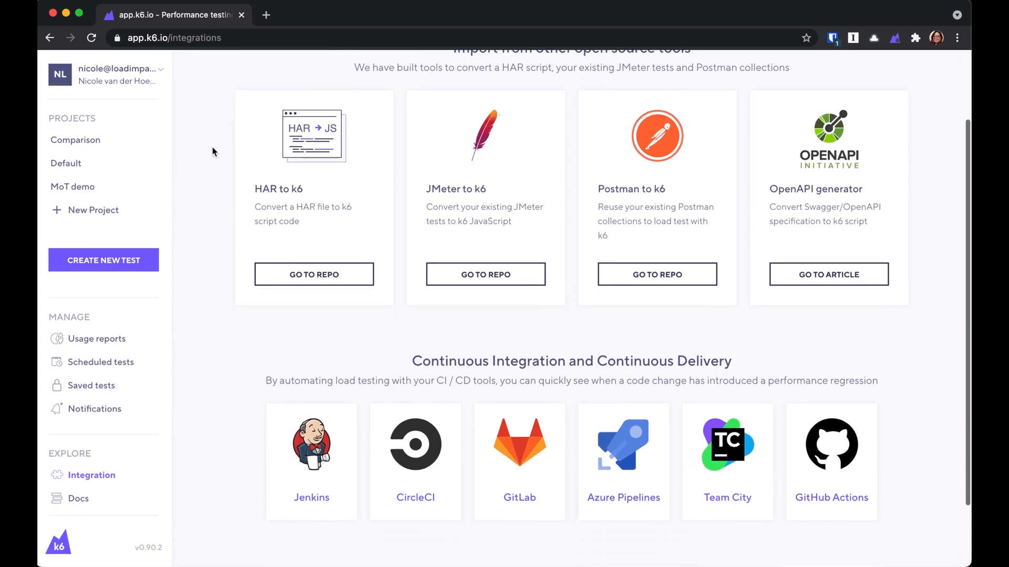
{"action": "scroll", "scroll_direction": "down", "scroll_amount": 3}
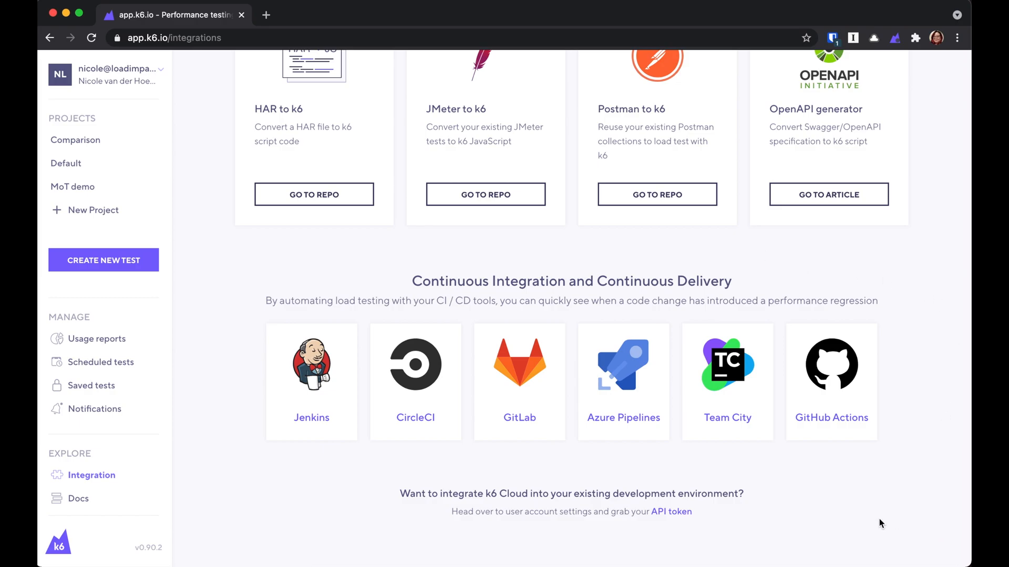
{"action": "mouse_move", "coordinate": [77, 499]}
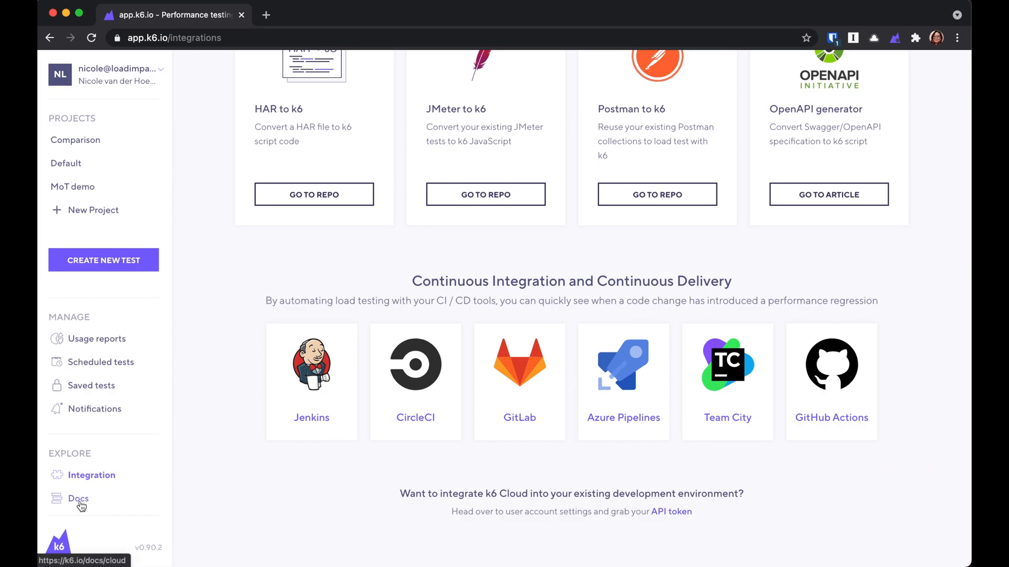
{"action": "left_click", "coordinate": [78, 503]}
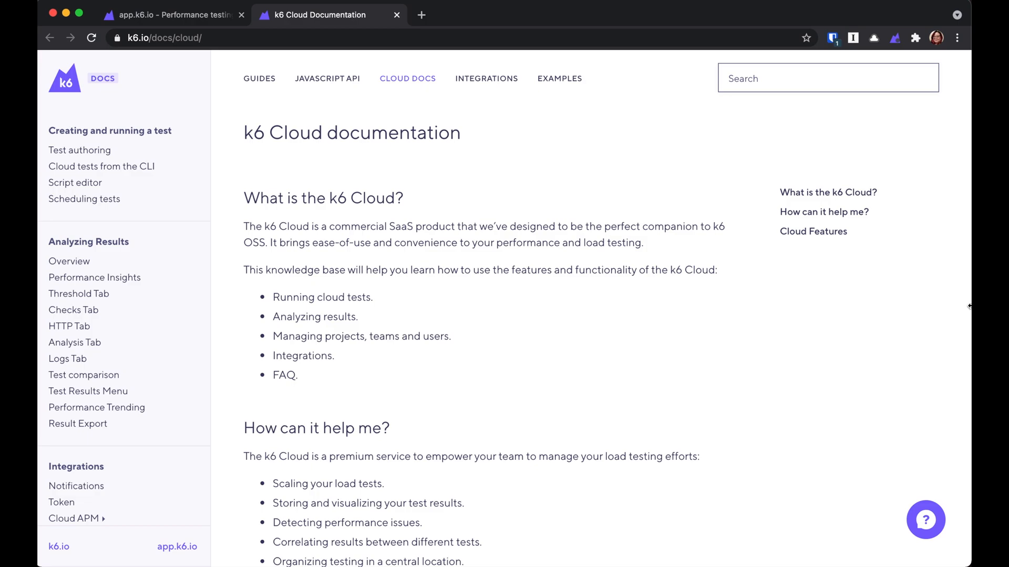
{"action": "mouse_move", "coordinate": [912, 543]}
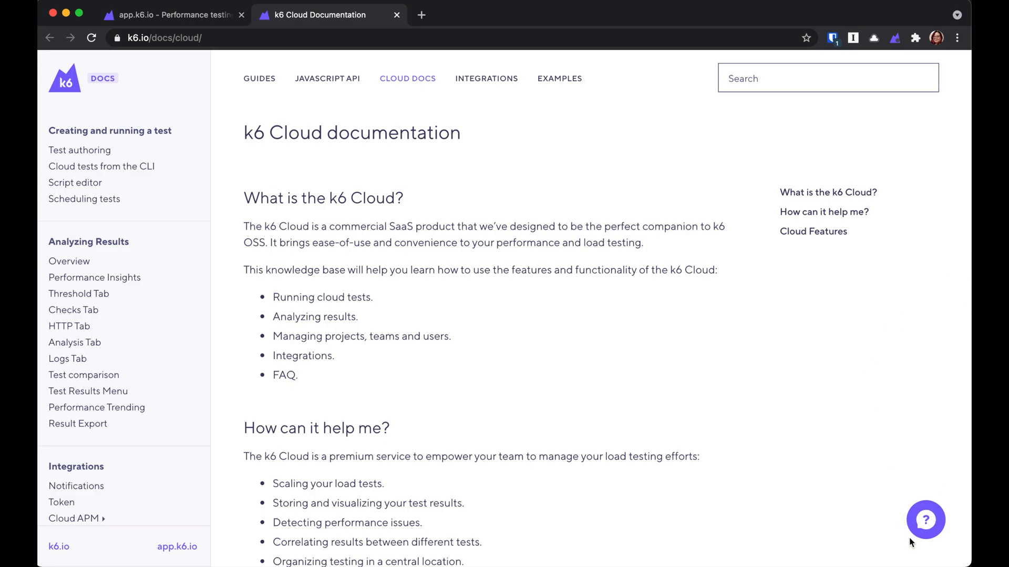
Step: Use the help bubble to reach the Cloud Support contact form
{"action": "left_click", "coordinate": [925, 520]}
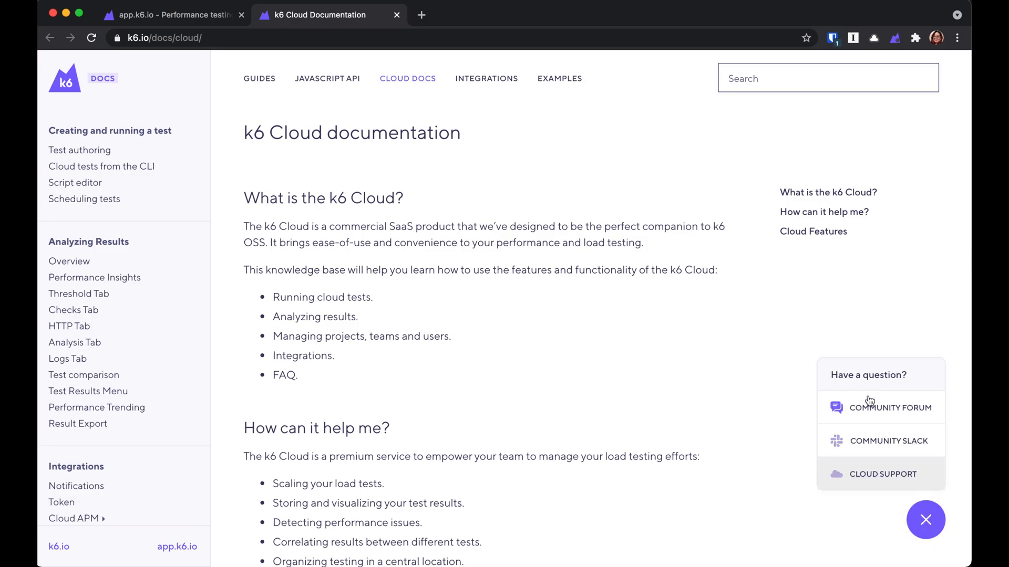
{"action": "mouse_move", "coordinate": [885, 411]}
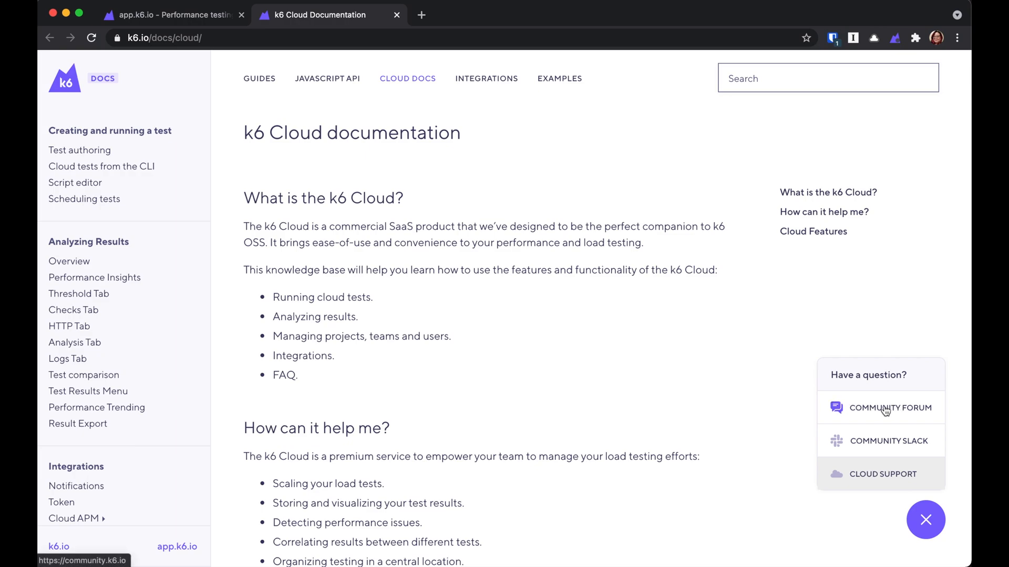
{"action": "mouse_move", "coordinate": [872, 448]}
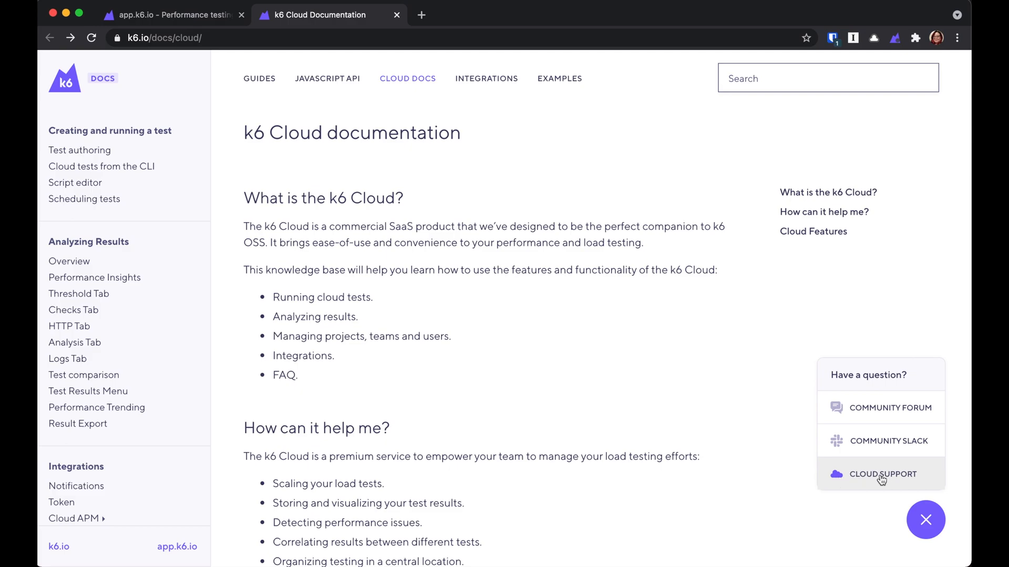
{"action": "left_click", "coordinate": [882, 474]}
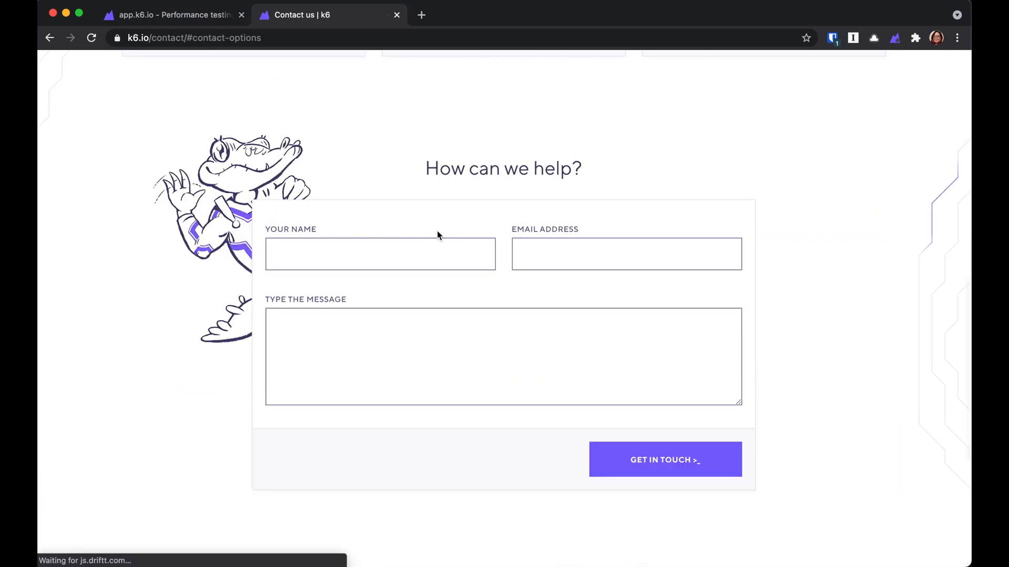